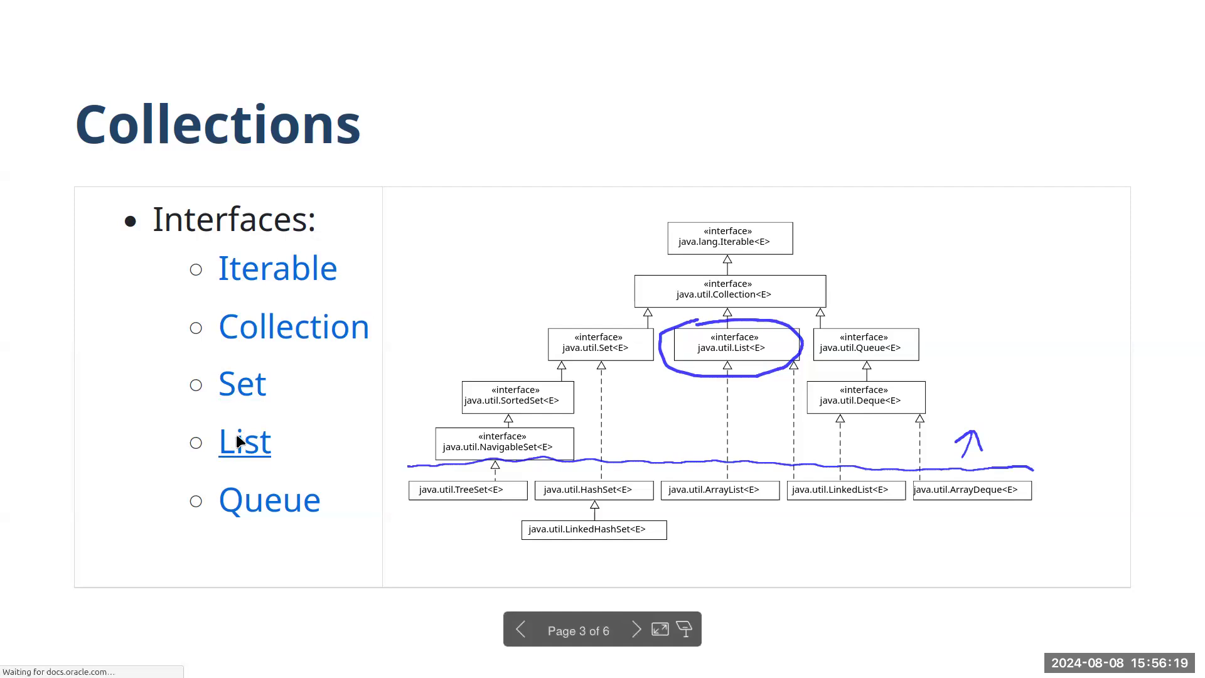
Step: Open the Java SE 21 API documentation page for the List interface
{"action": "left_click", "coordinate": [244, 440]}
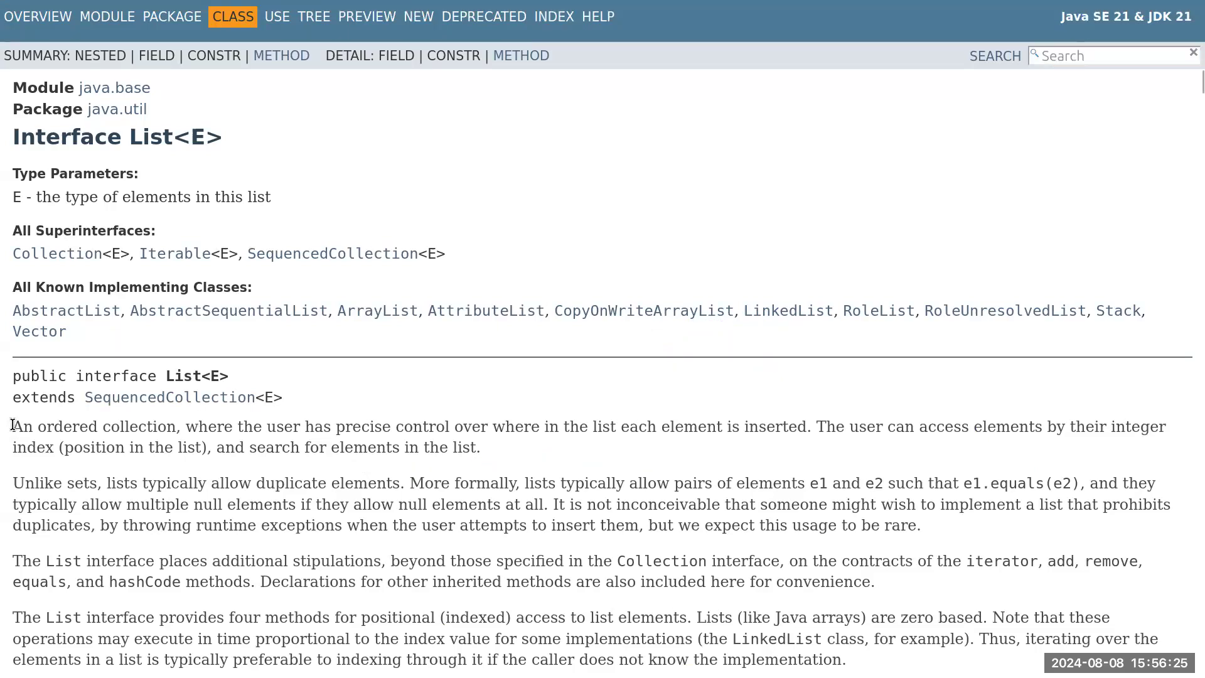
{"action": "left_click_drag", "start_coordinate": [13, 427], "coordinate": [239, 427]}
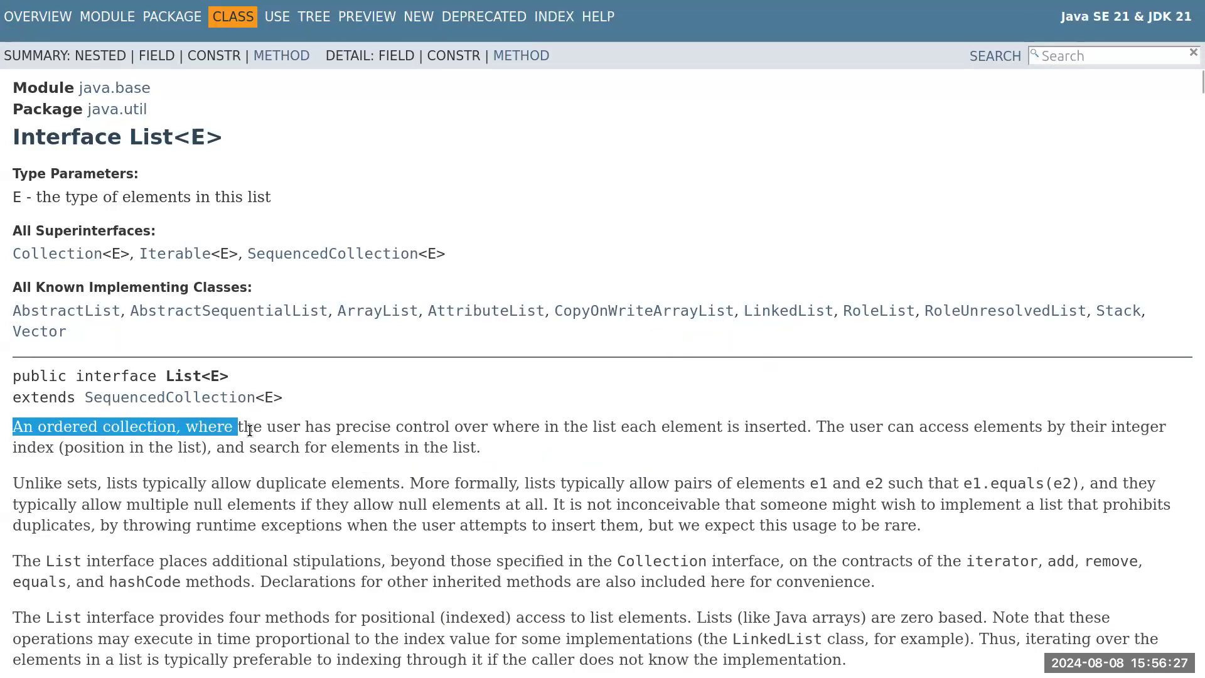
{"action": "left_click_drag", "start_coordinate": [239, 427], "coordinate": [481, 427]}
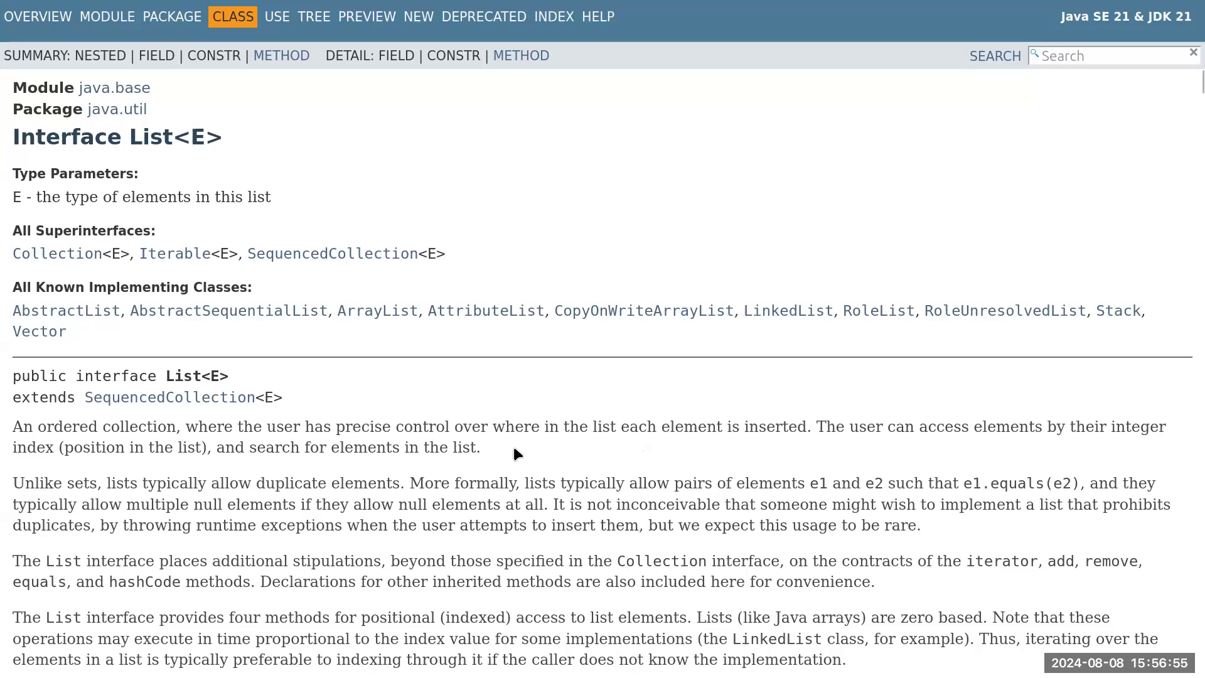
{"action": "mouse_move", "coordinate": [701, 166]}
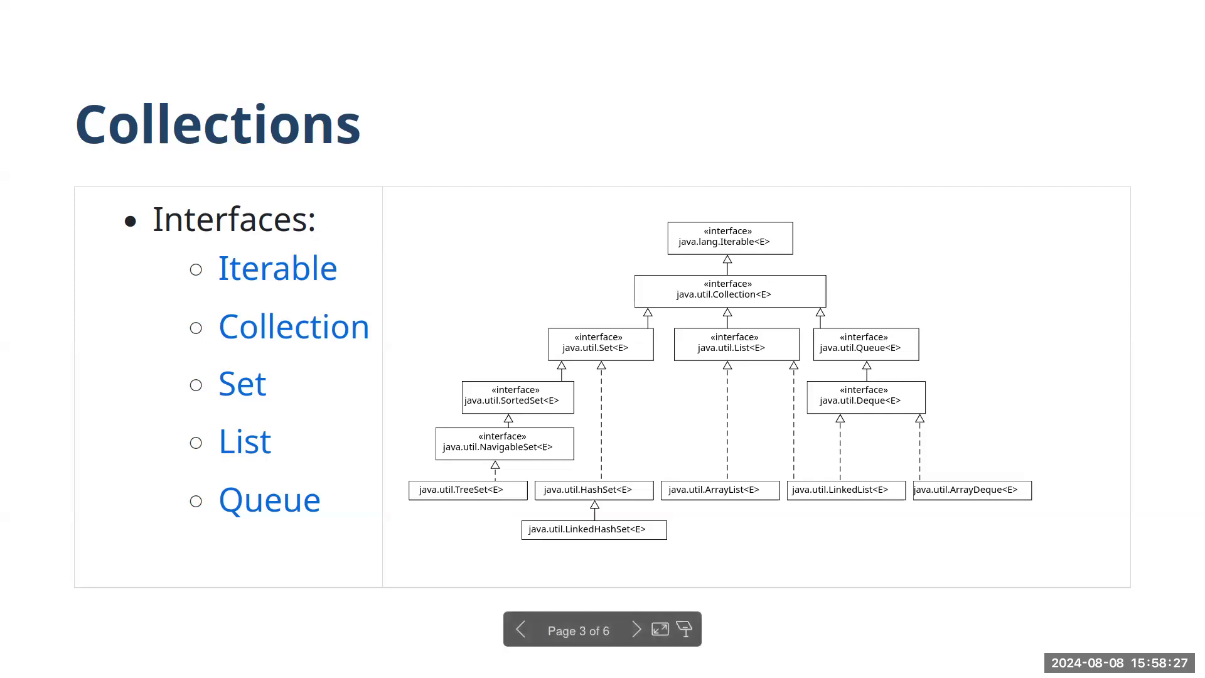
{"action": "mouse_move", "coordinate": [758, 487]}
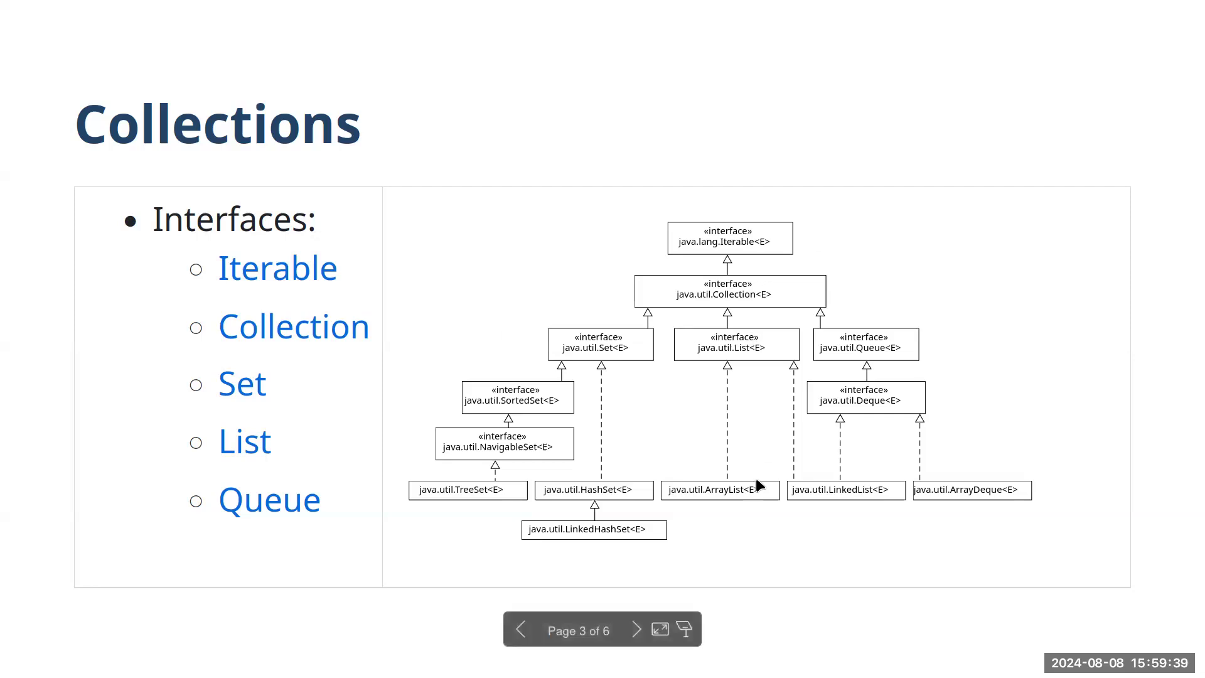
{"action": "mouse_move", "coordinate": [756, 485]}
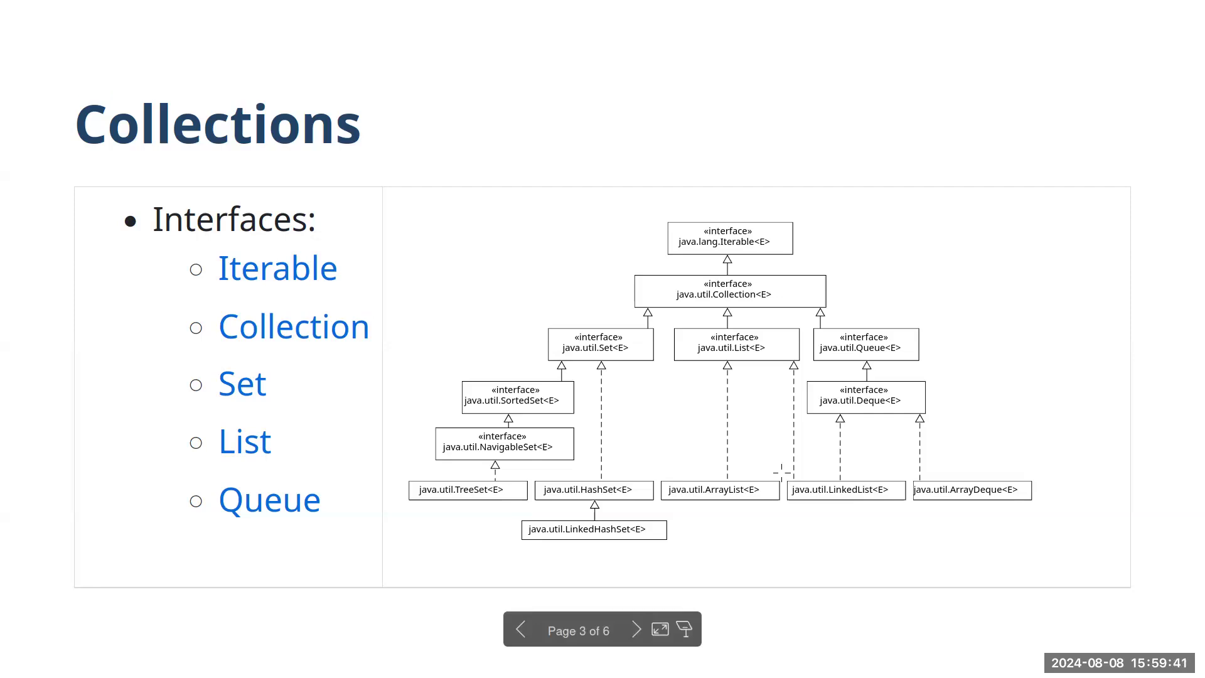
{"action": "left_click", "coordinate": [635, 629]}
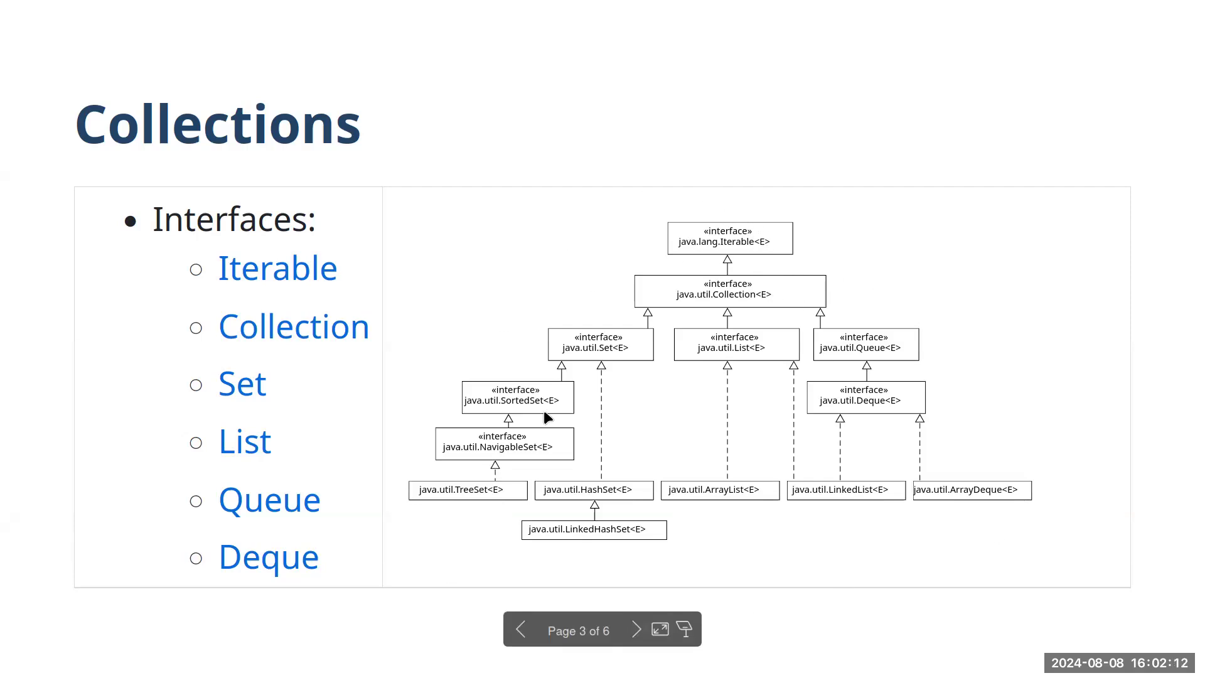
{"action": "mouse_move", "coordinate": [673, 332]}
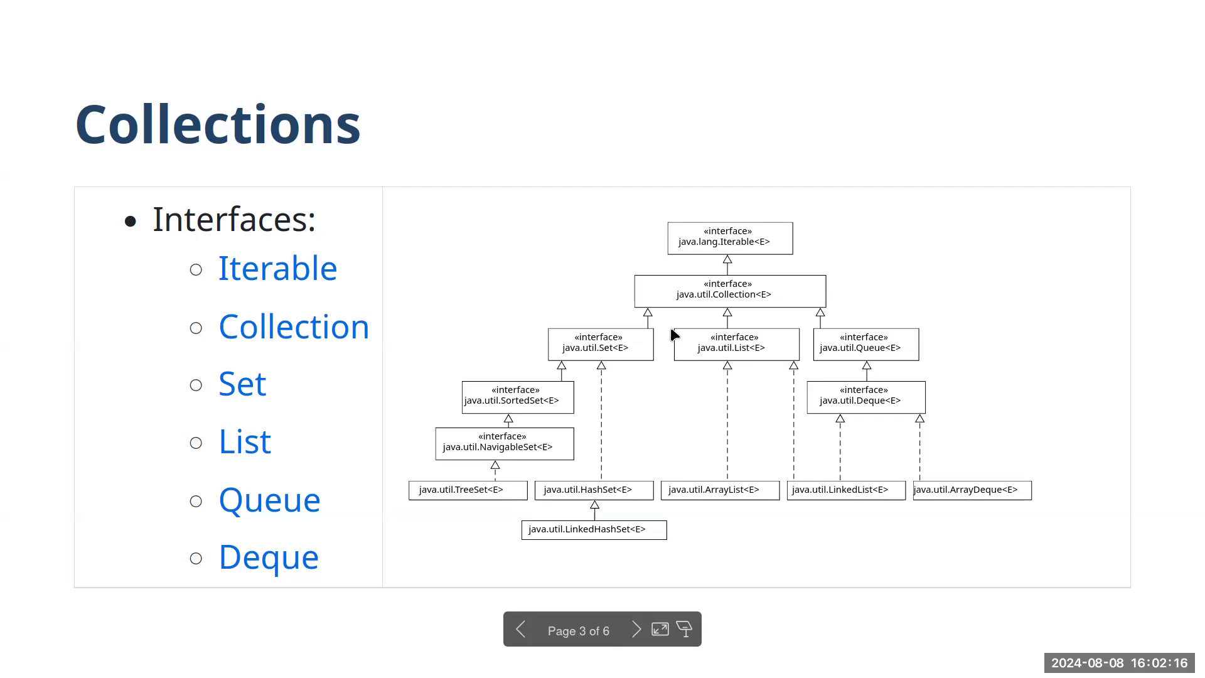
{"action": "mouse_move", "coordinate": [741, 346]}
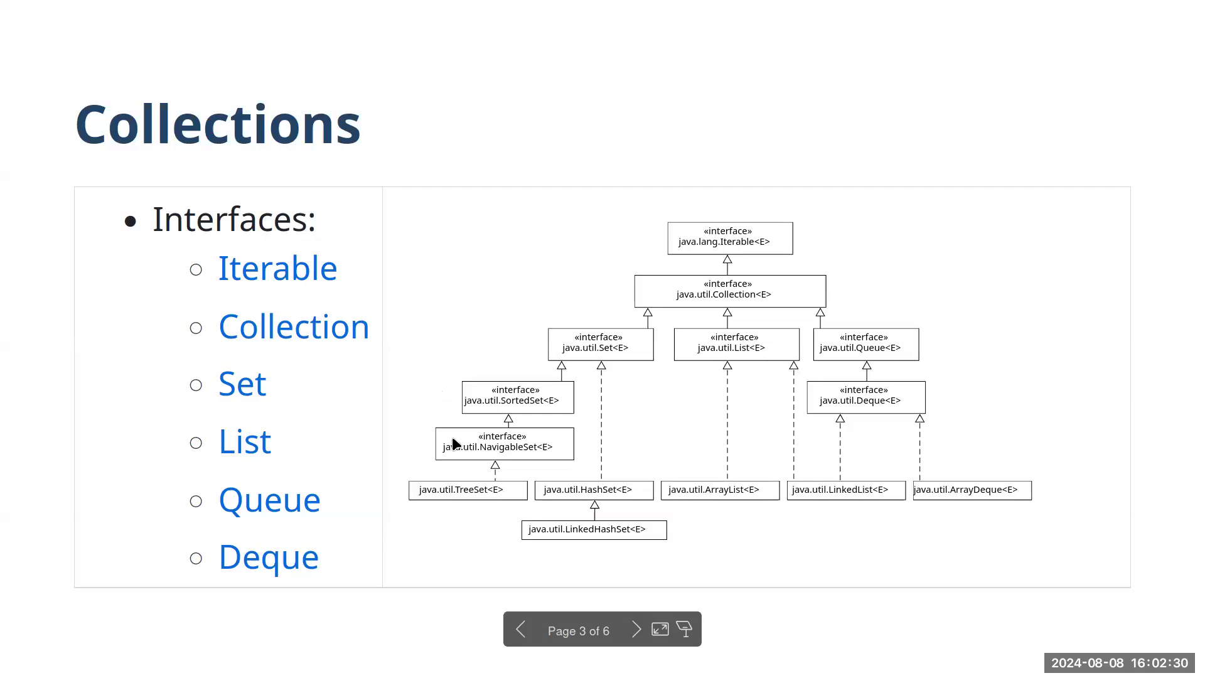
{"action": "mouse_move", "coordinate": [608, 447]}
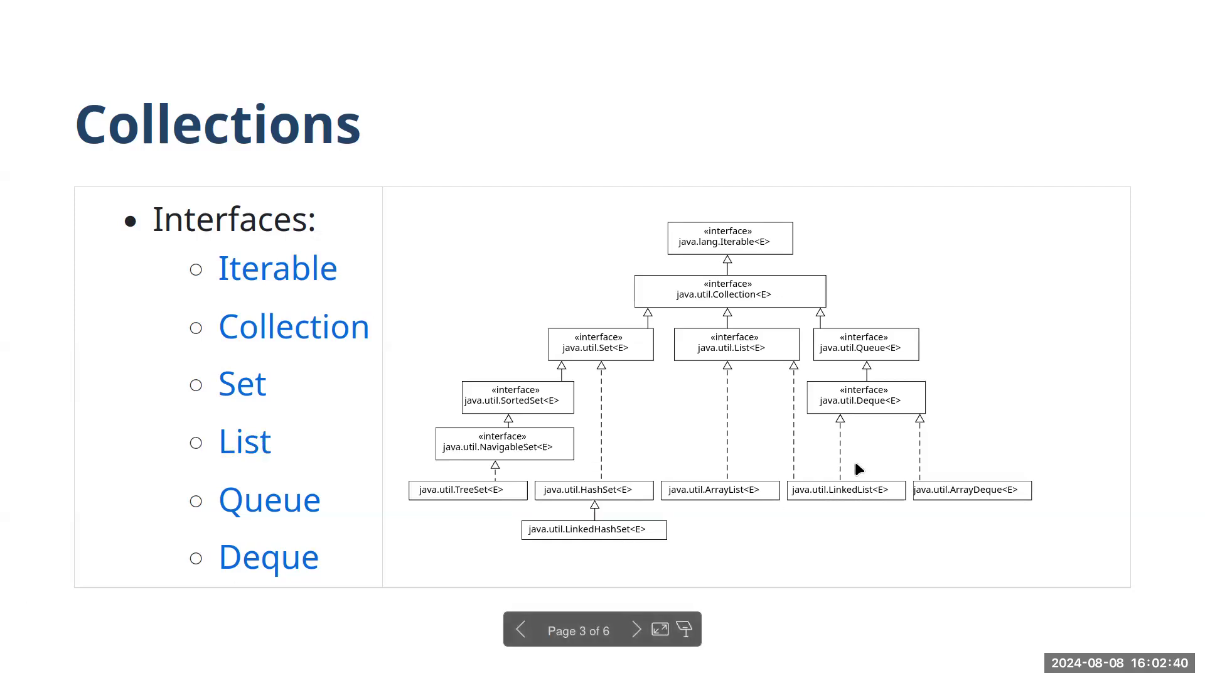
{"action": "mouse_move", "coordinate": [584, 468]}
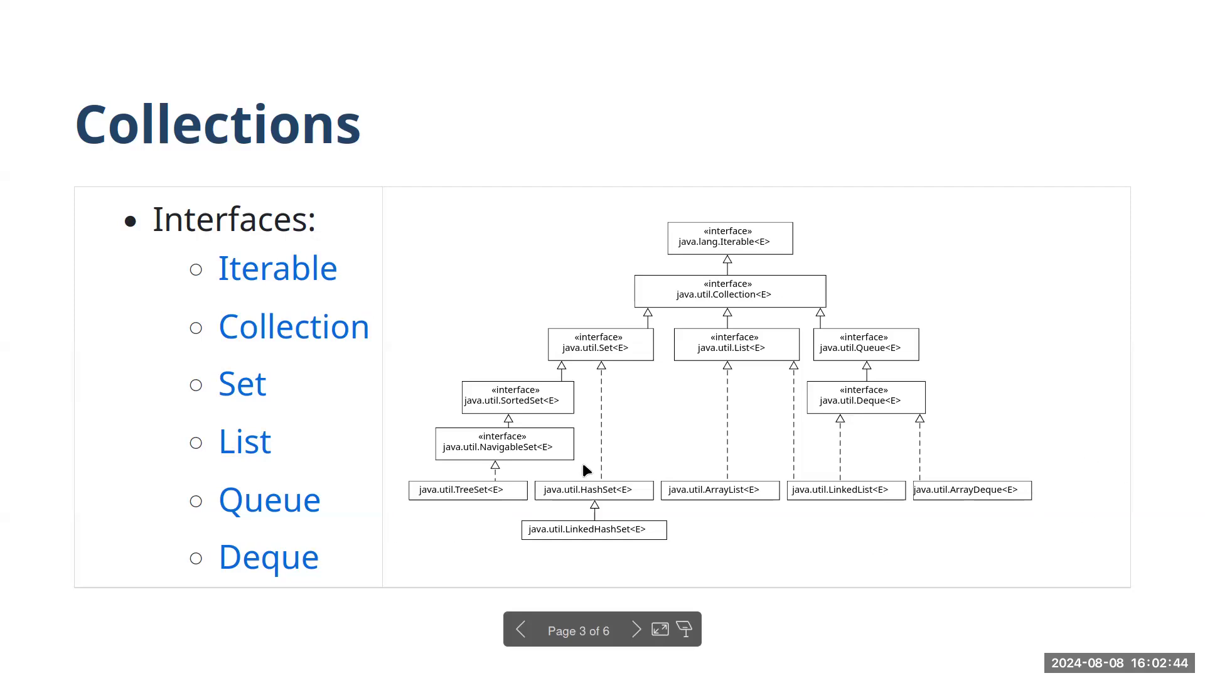
{"action": "mouse_move", "coordinate": [637, 459]}
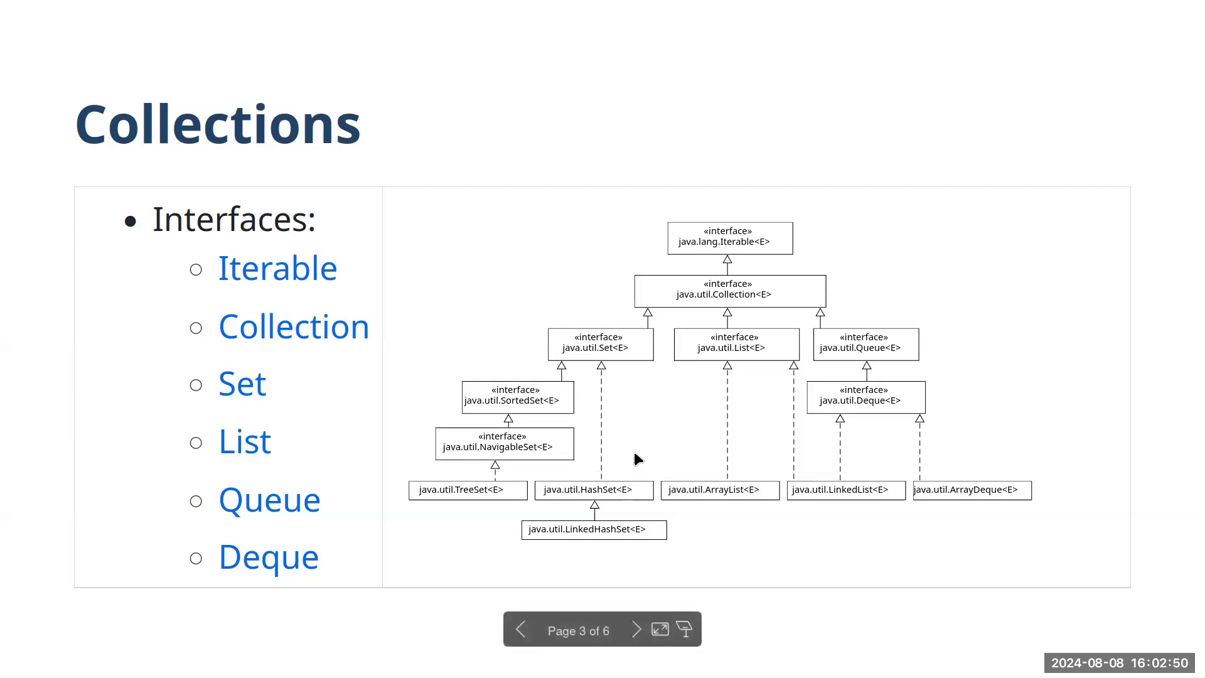
{"action": "mouse_move", "coordinate": [656, 427]}
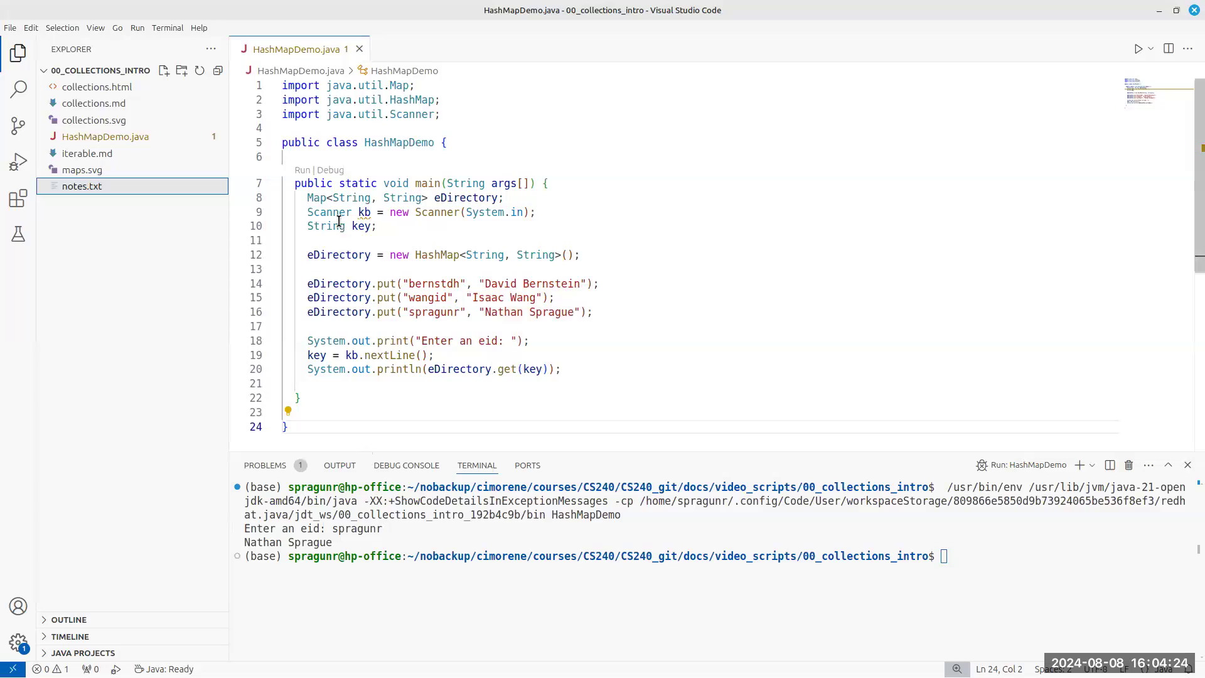
{"action": "double_click", "coordinate": [317, 197]}
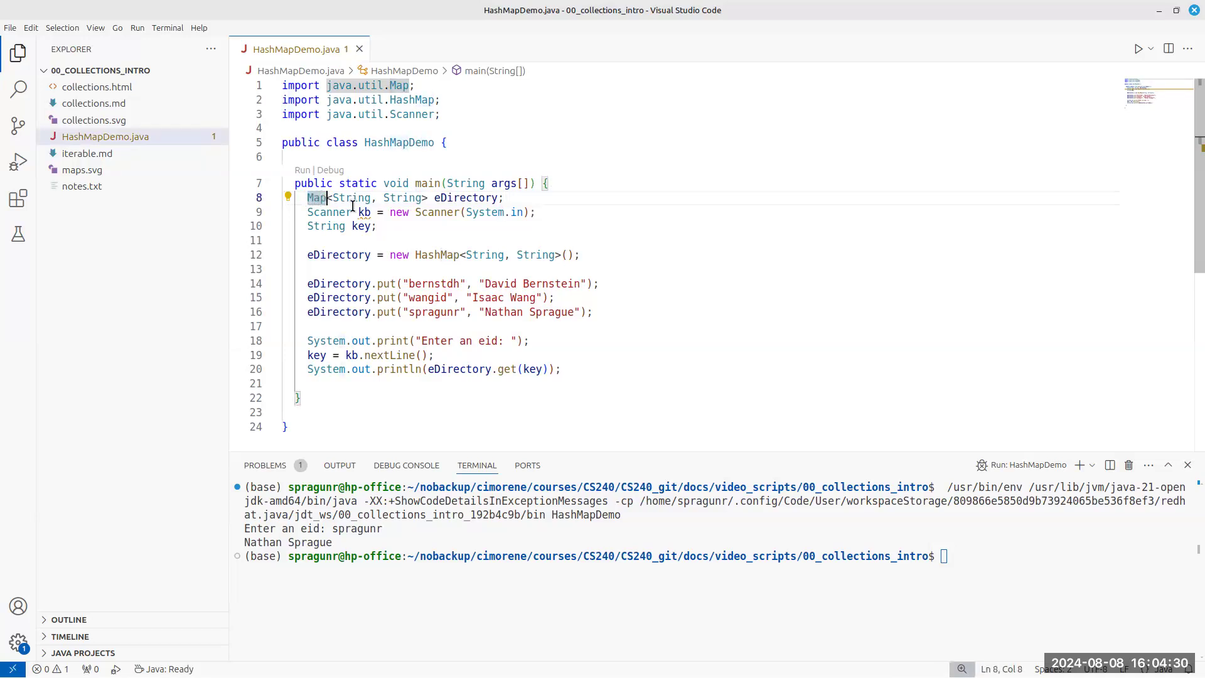
{"action": "left_click_drag", "start_coordinate": [330, 197], "coordinate": [419, 197]}
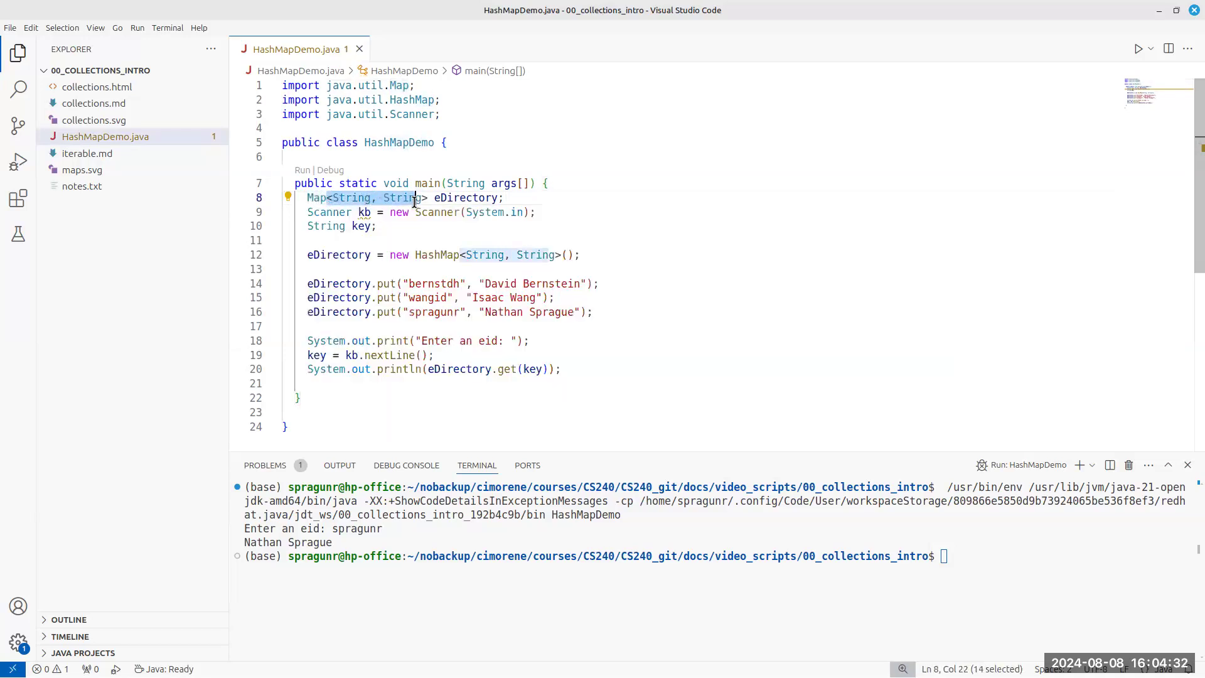
{"action": "left_click", "coordinate": [336, 197]}
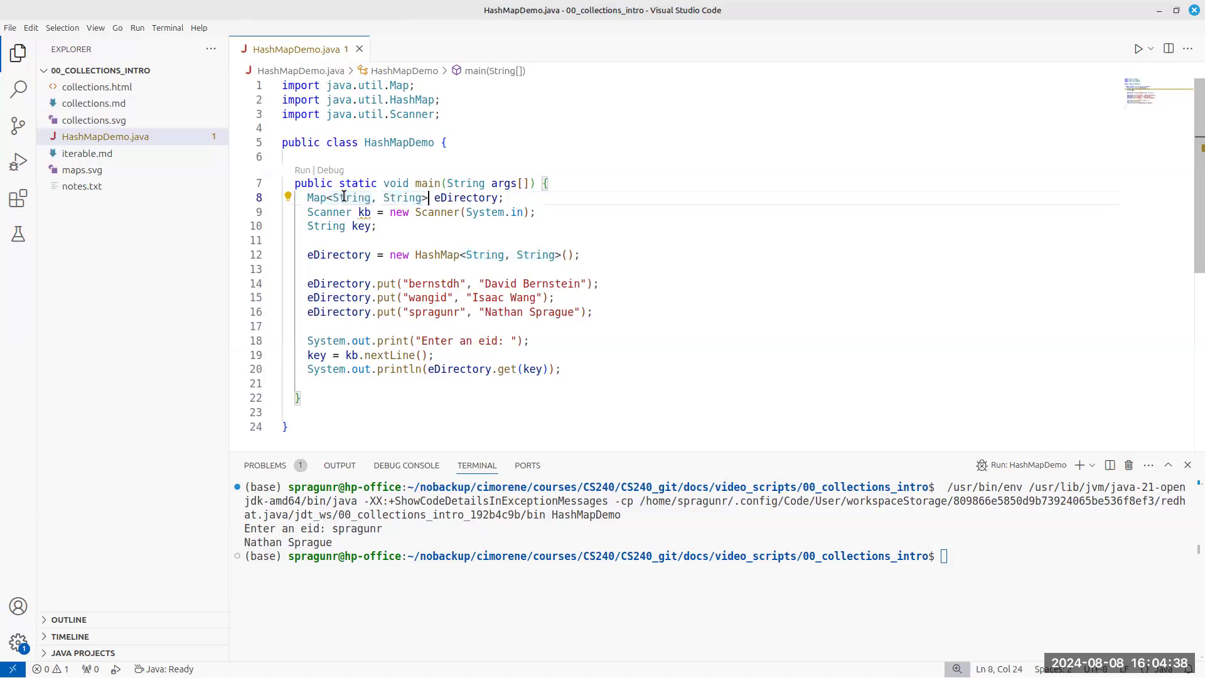
{"action": "double_click", "coordinate": [352, 197]}
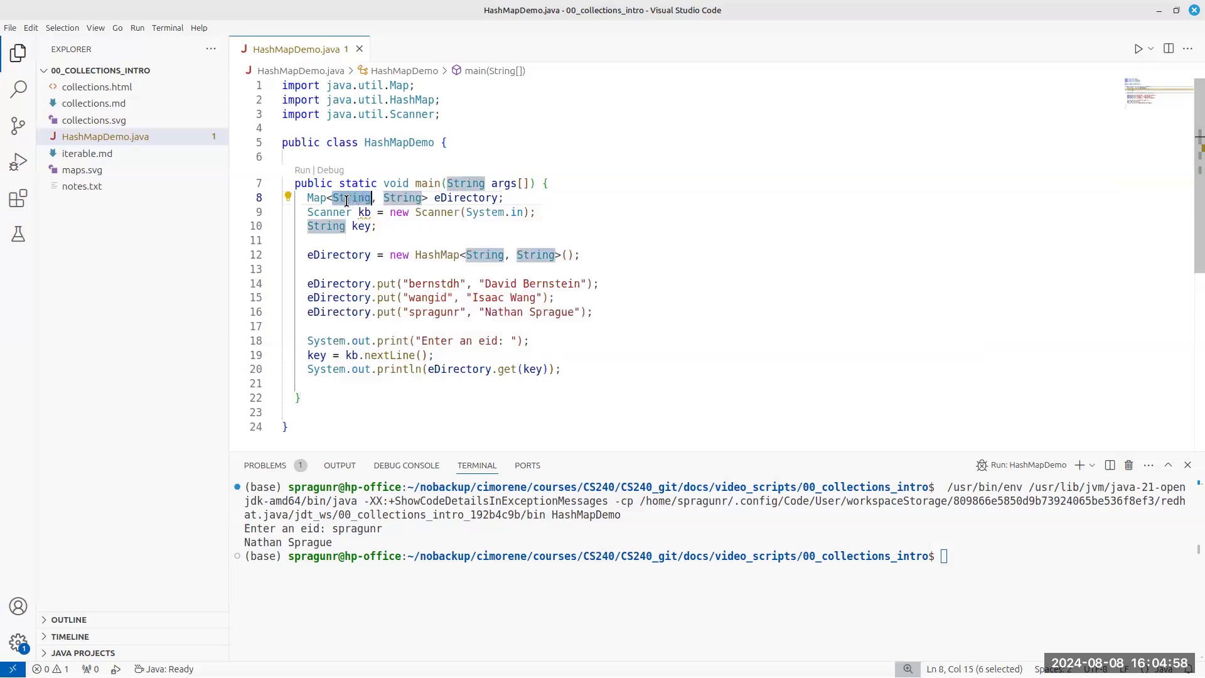
{"action": "mouse_move", "coordinate": [354, 197]}
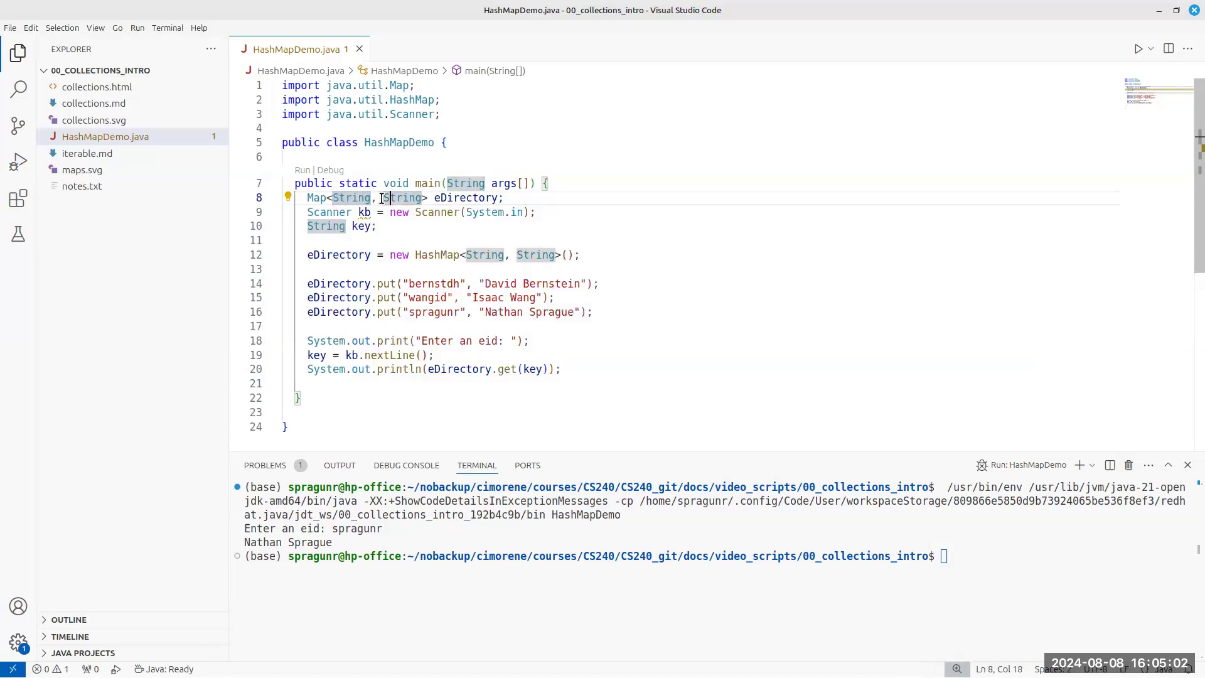
{"action": "double_click", "coordinate": [400, 197]}
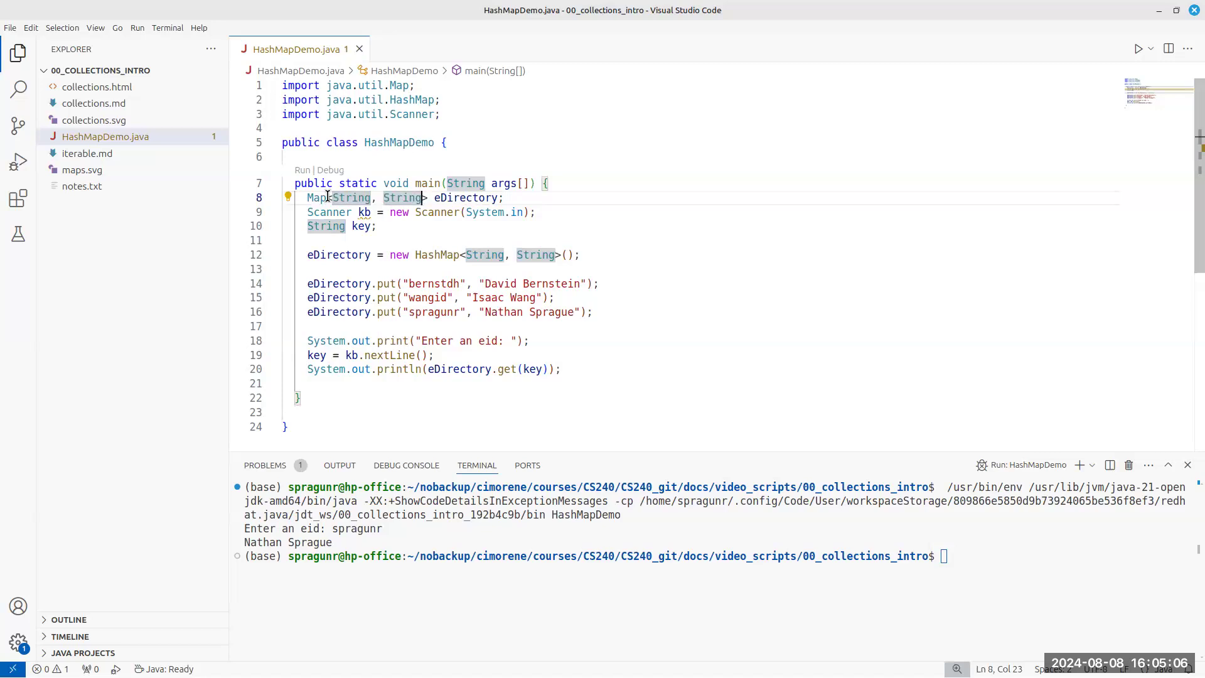
{"action": "mouse_move", "coordinate": [351, 197]}
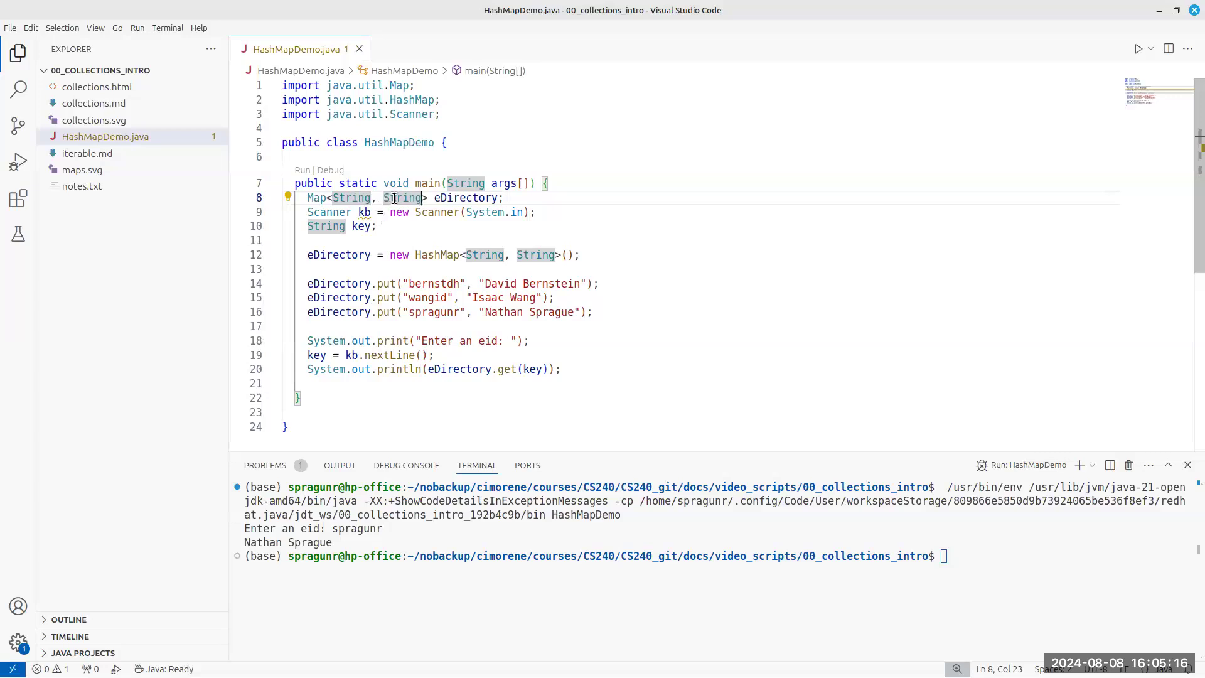
{"action": "mouse_move", "coordinate": [467, 197]}
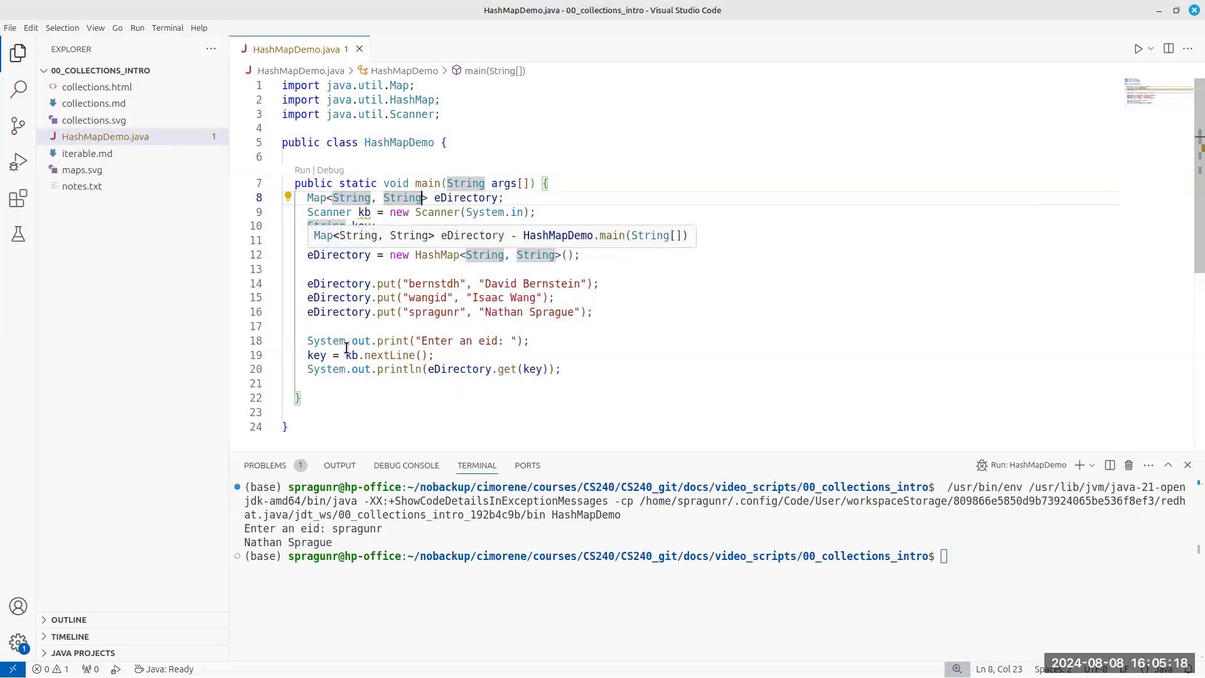
{"action": "mouse_move", "coordinate": [566, 231]}
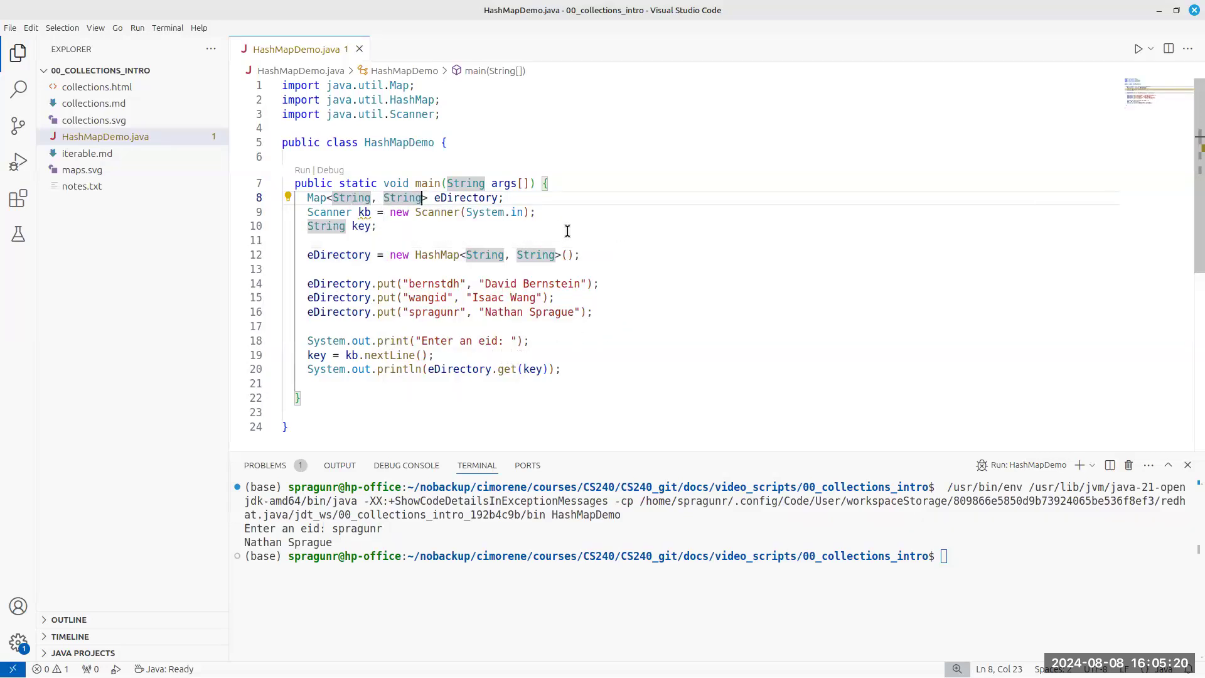
{"action": "mouse_move", "coordinate": [543, 228]}
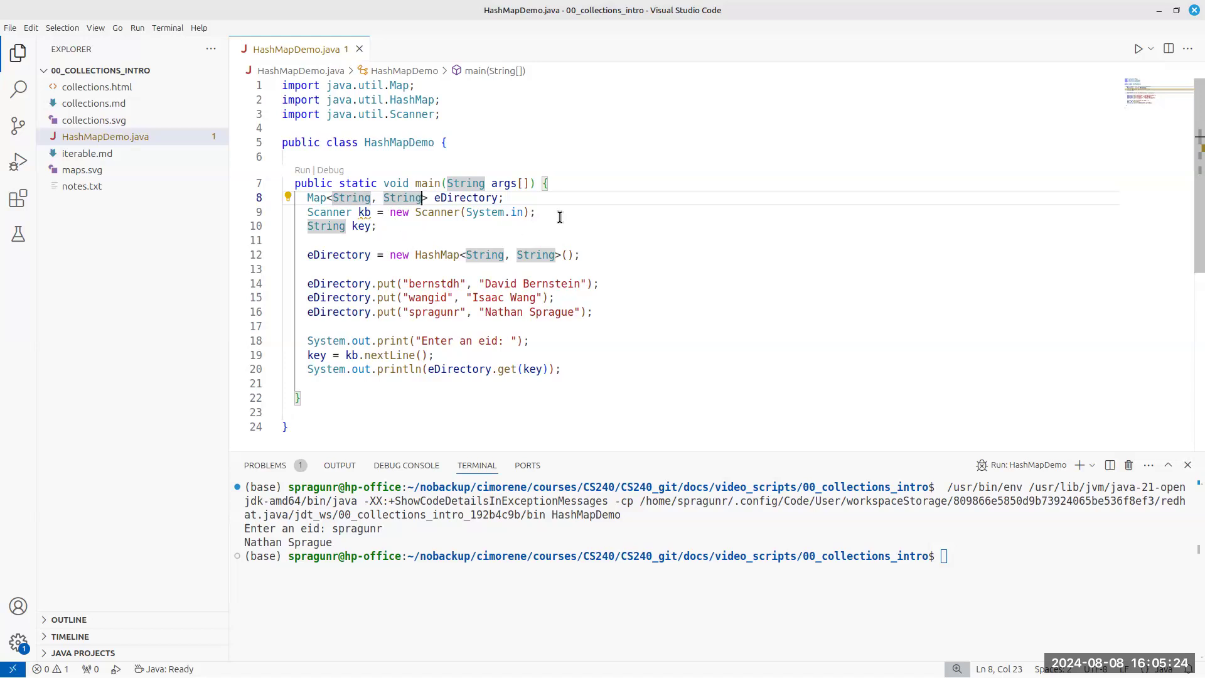
{"action": "mouse_move", "coordinate": [562, 239]}
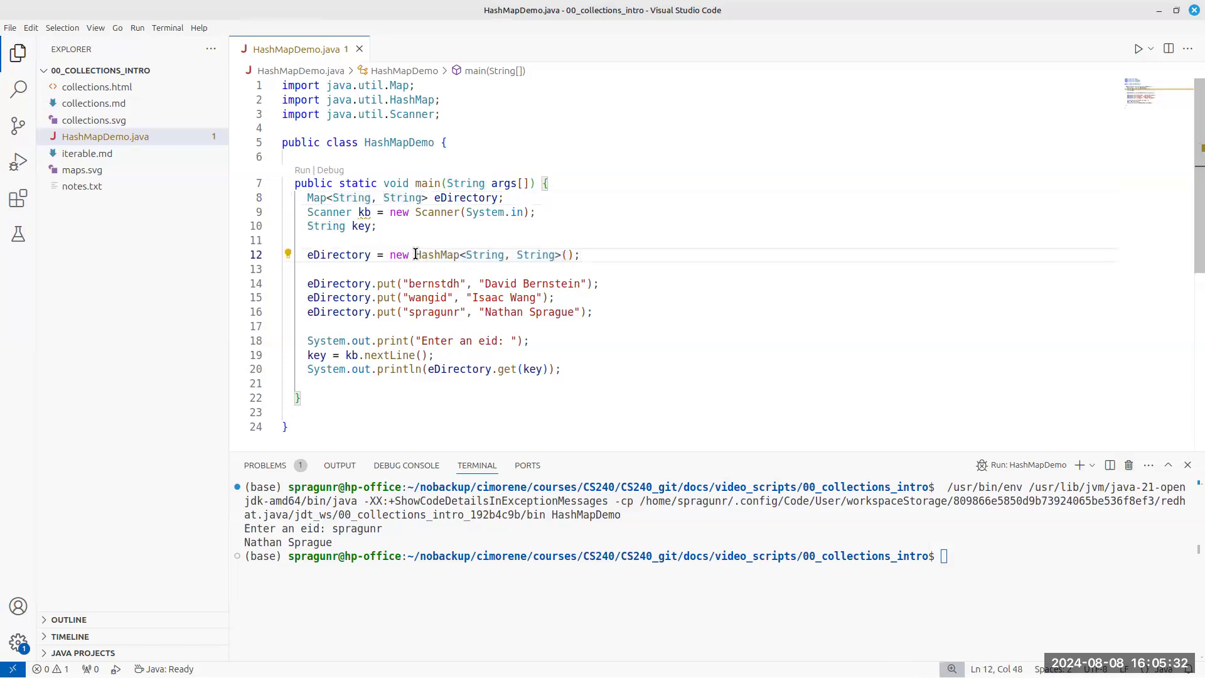
{"action": "mouse_move", "coordinate": [436, 255]}
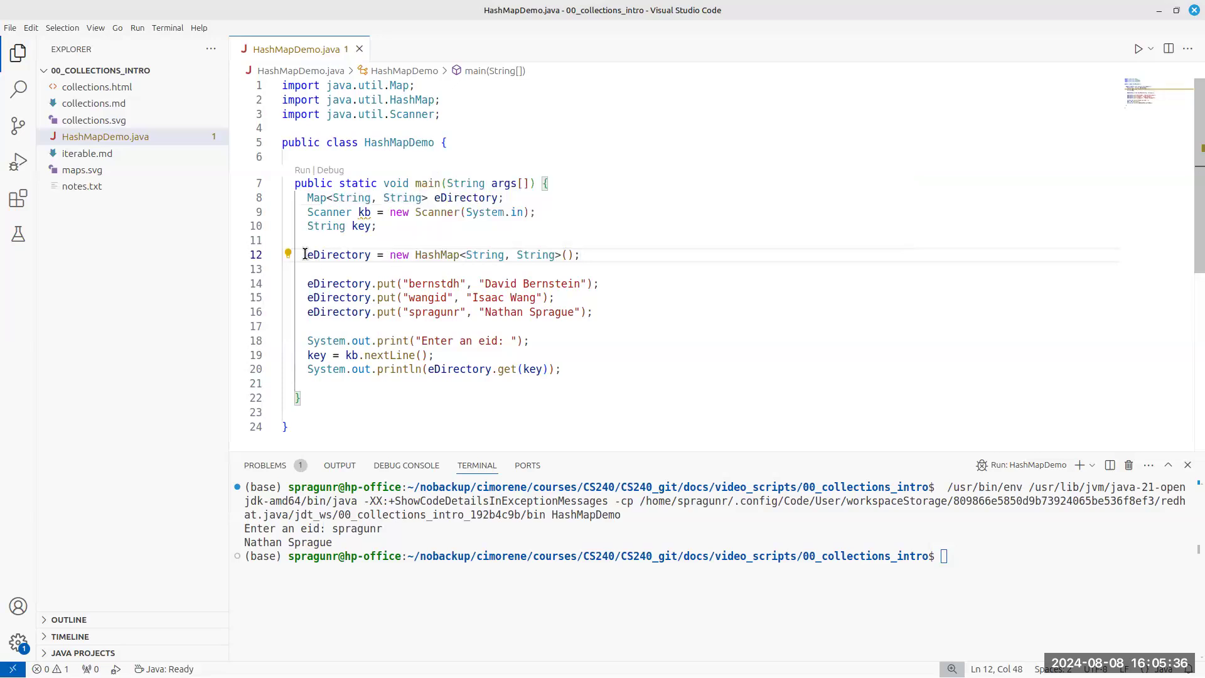
{"action": "mouse_move", "coordinate": [483, 255]}
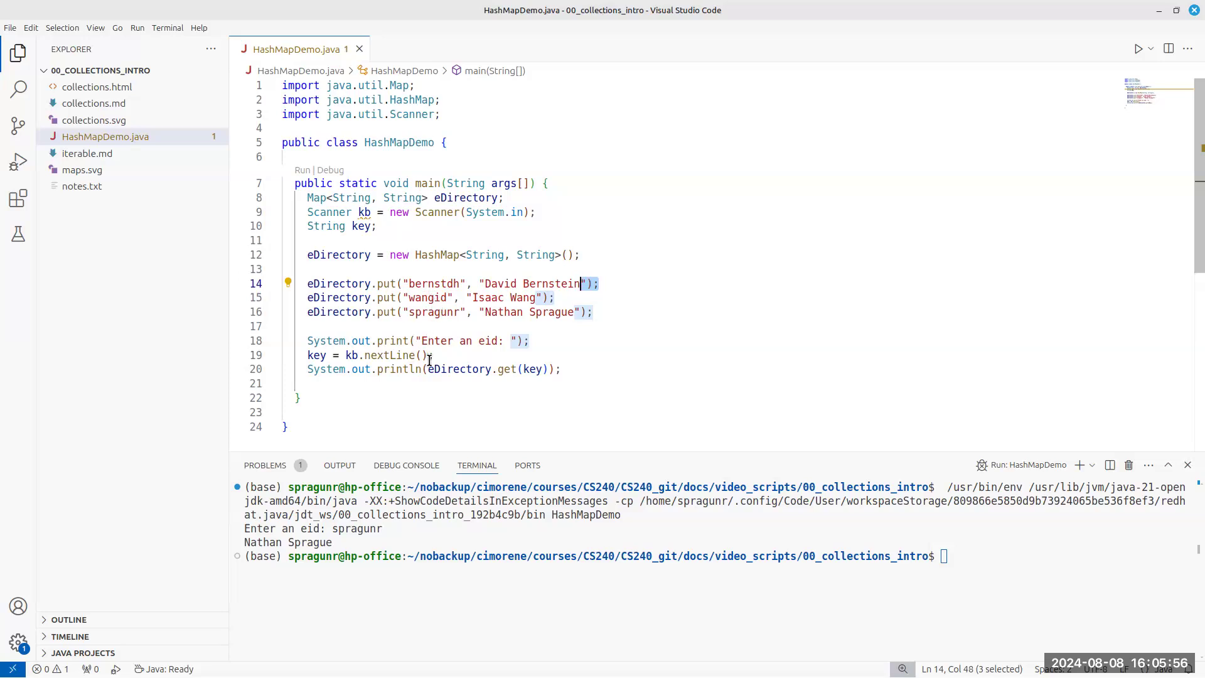
{"action": "mouse_move", "coordinate": [317, 345]}
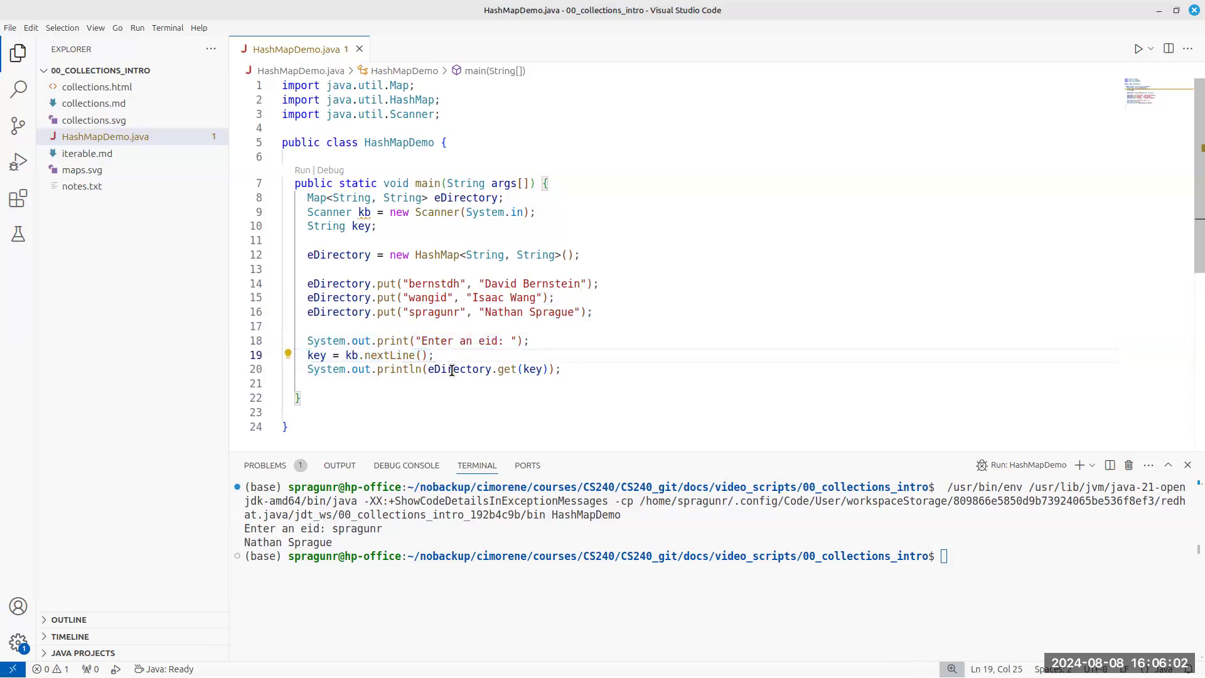
{"action": "left_click_drag", "start_coordinate": [498, 369], "coordinate": [551, 369]}
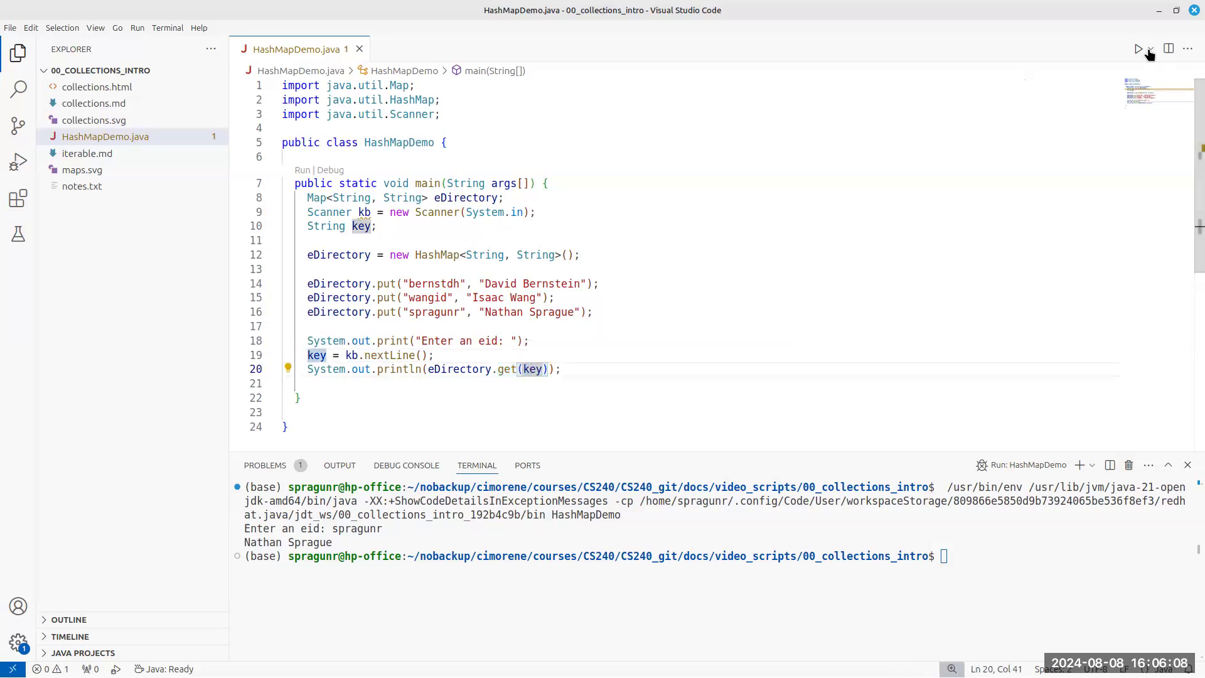
Step: Run HashMapDemo again and look up eid spragunr, printing Nathan Sprague
{"action": "left_click", "coordinate": [1139, 49]}
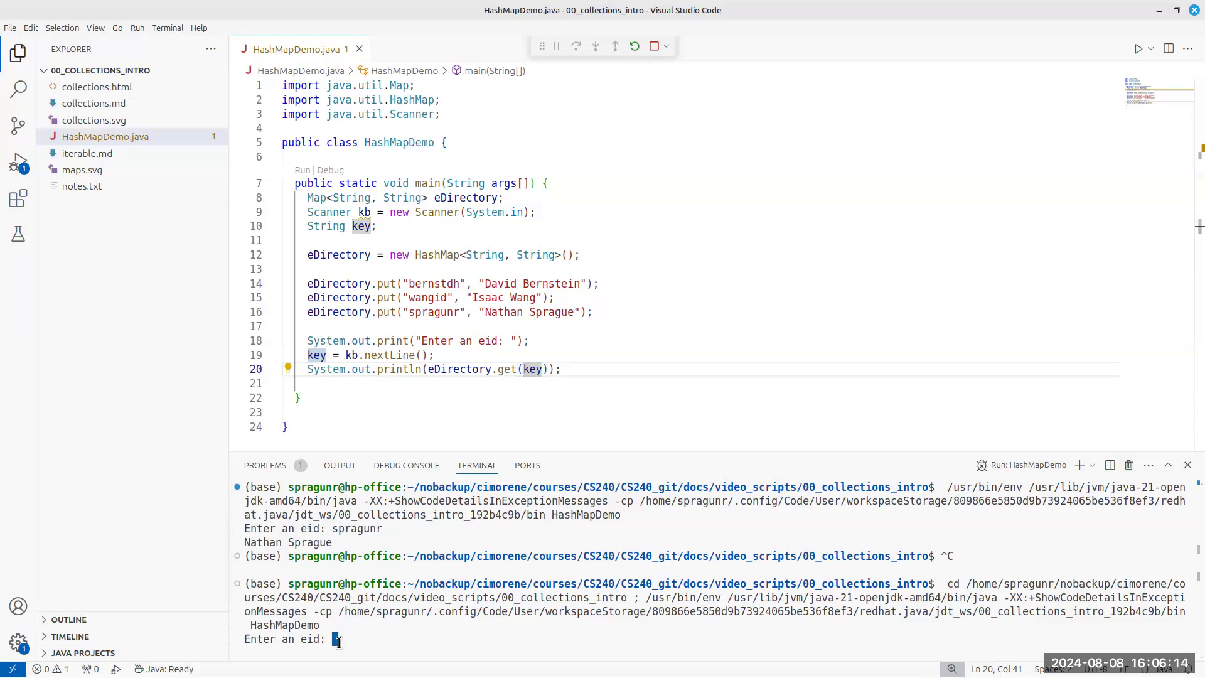
{"action": "type", "text": "spragunr"}
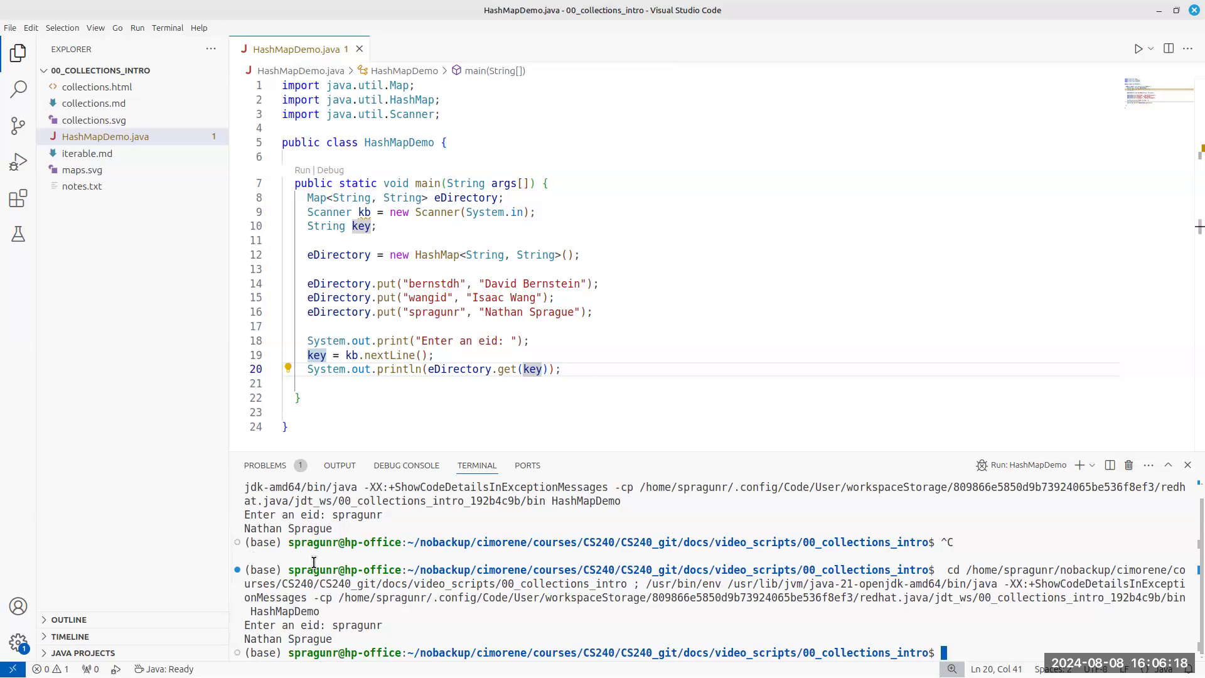
{"action": "mouse_move", "coordinate": [502, 492]}
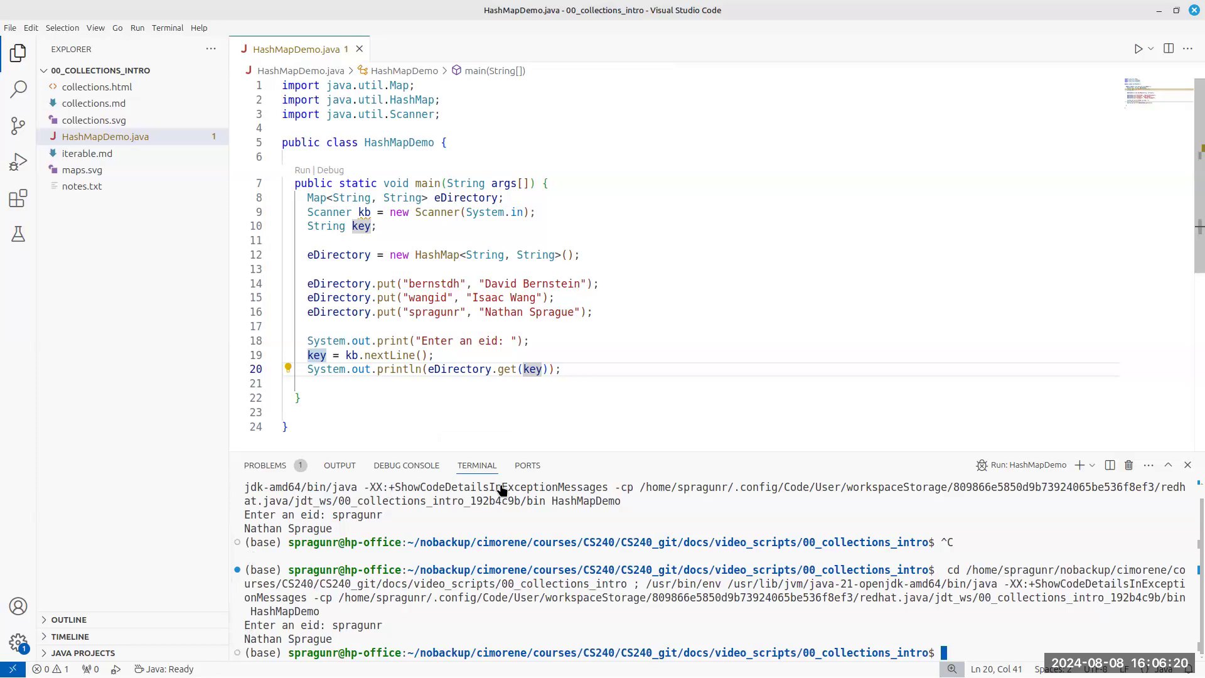
{"action": "mouse_move", "coordinate": [344, 356]}
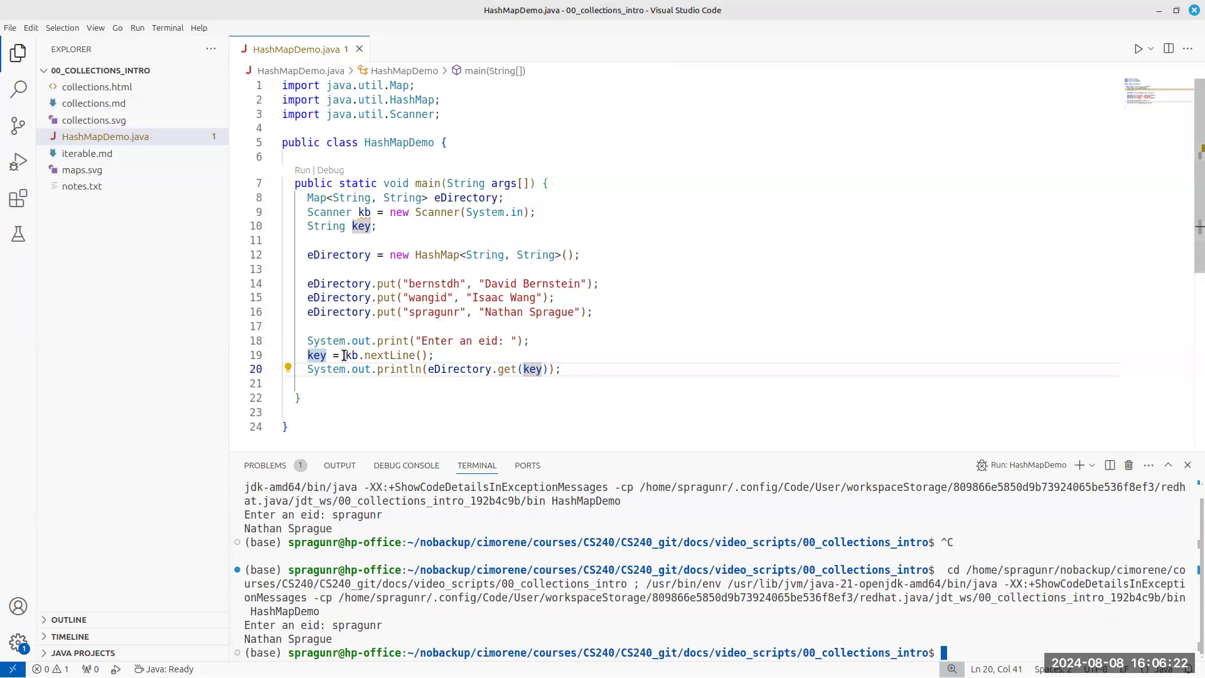